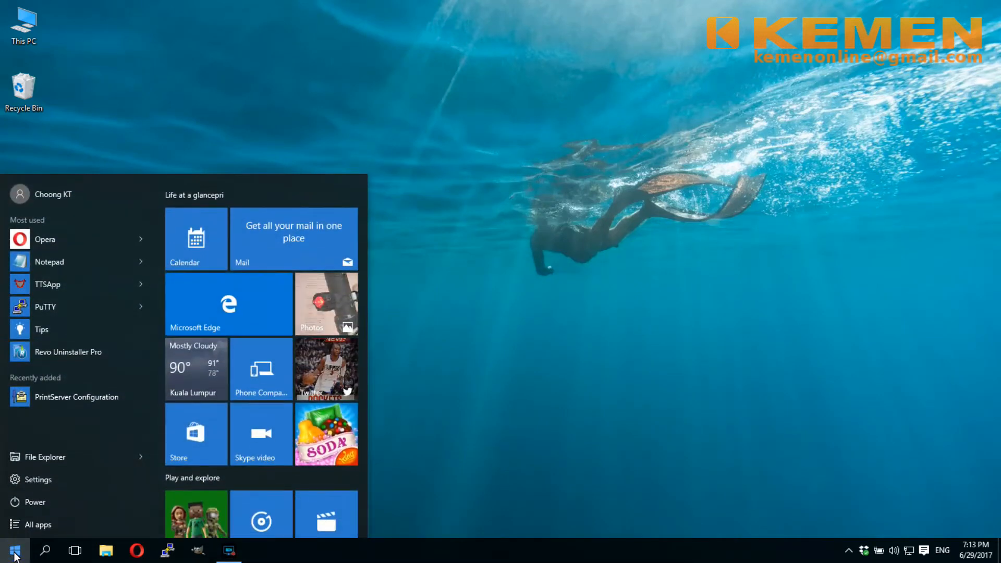
# - Search Start for 'printer' and open Devices and Printers, revealing the Epson and Samsung printers
pyautogui.write('print')
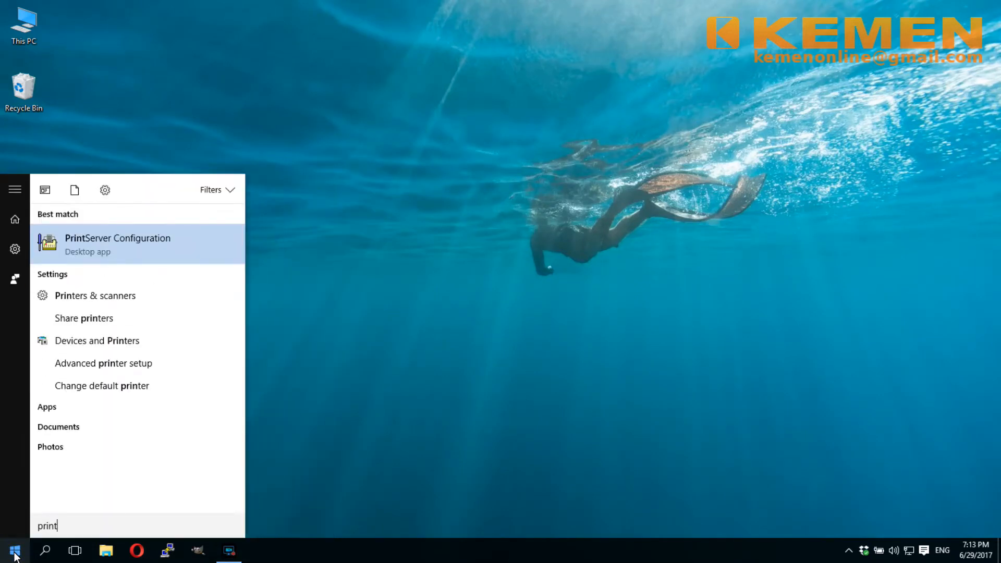
pyautogui.write('er')
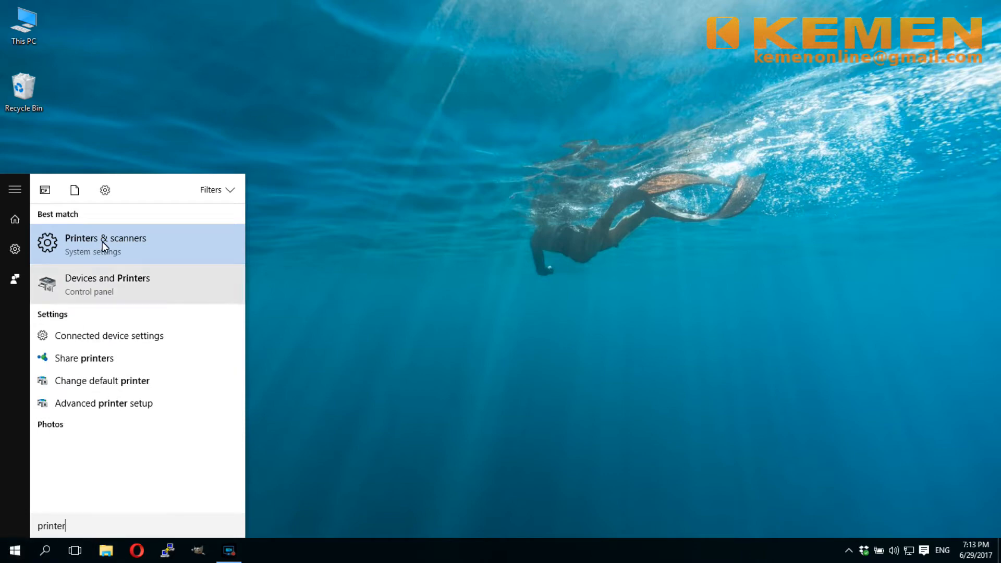
pyautogui.click(107, 284)
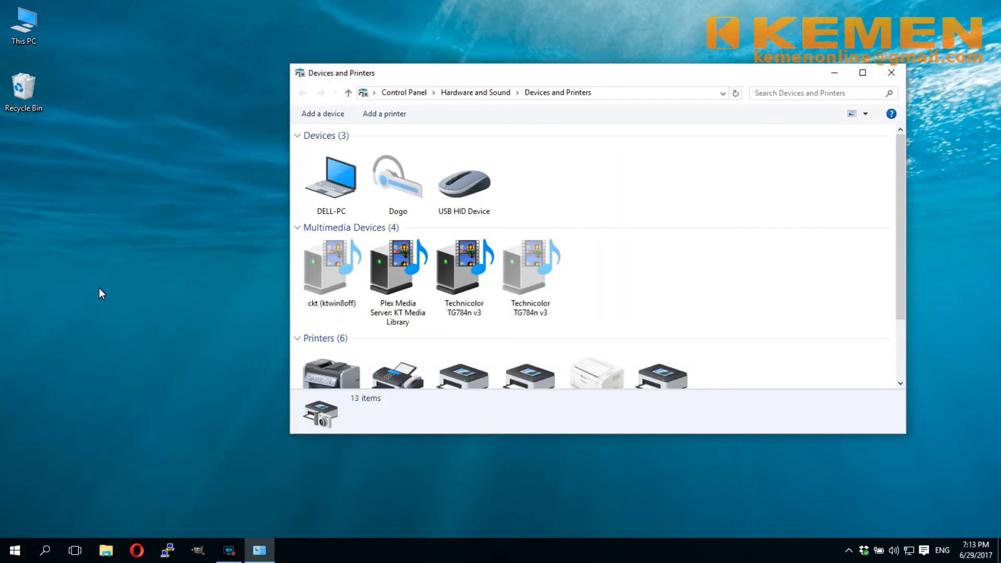
pyautogui.scroll(-3)
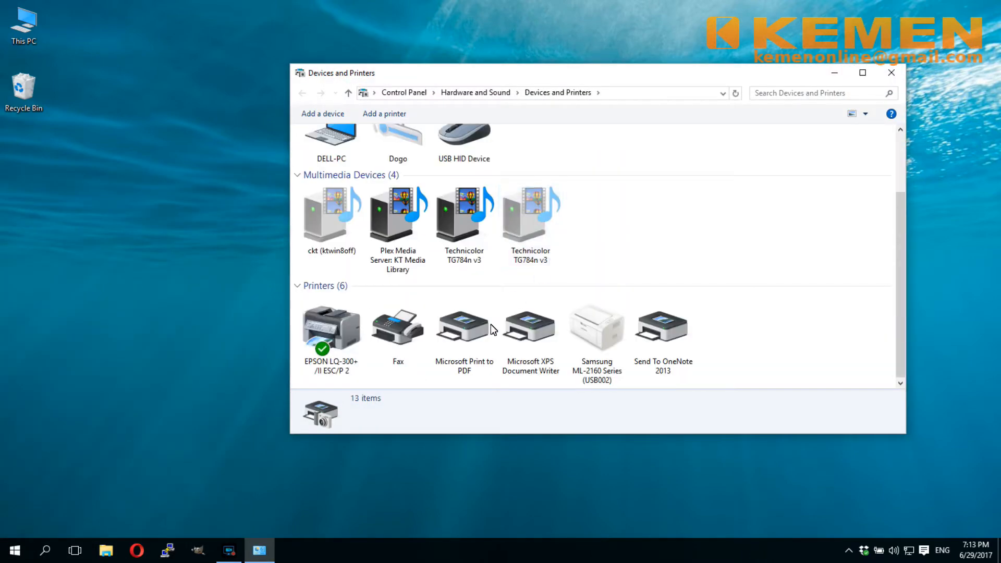